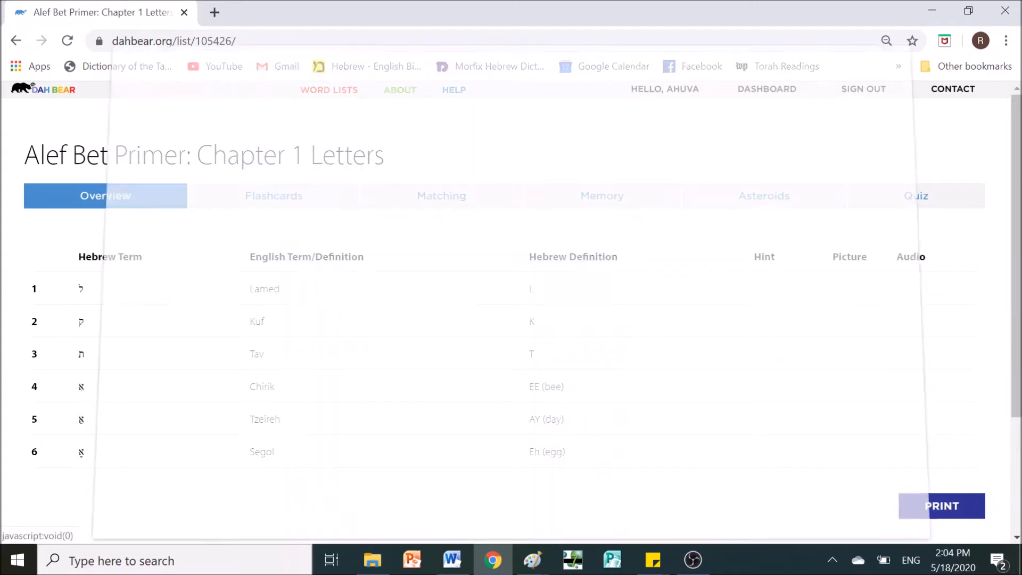
Dismiss the print view, then browse the Chapter 1 Letters flashcards to card 4/6, Chirik
{"action": "left_click", "coordinate": [942, 506]}
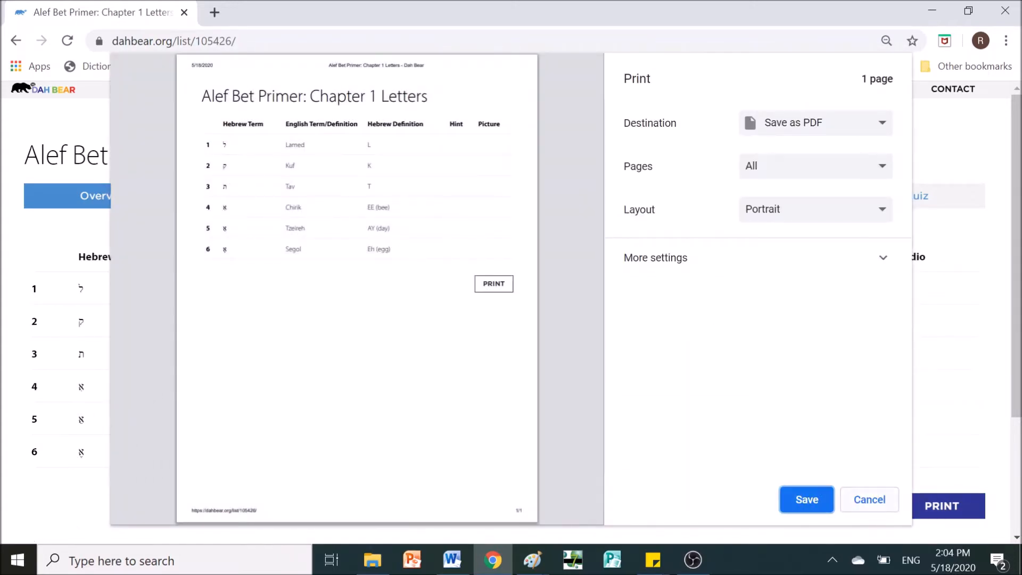
{"action": "left_click", "coordinate": [869, 499]}
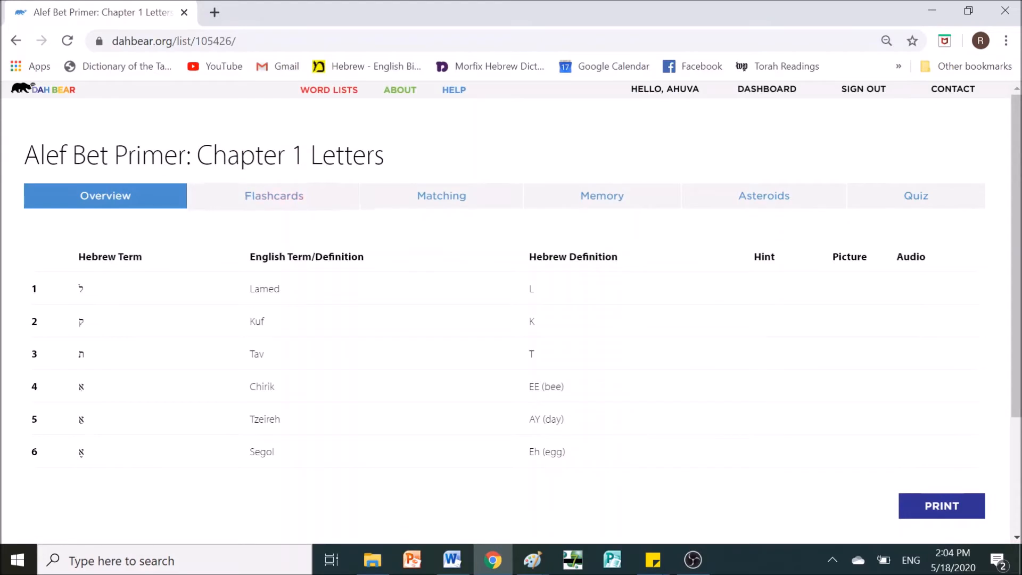
{"action": "left_click", "coordinate": [273, 196]}
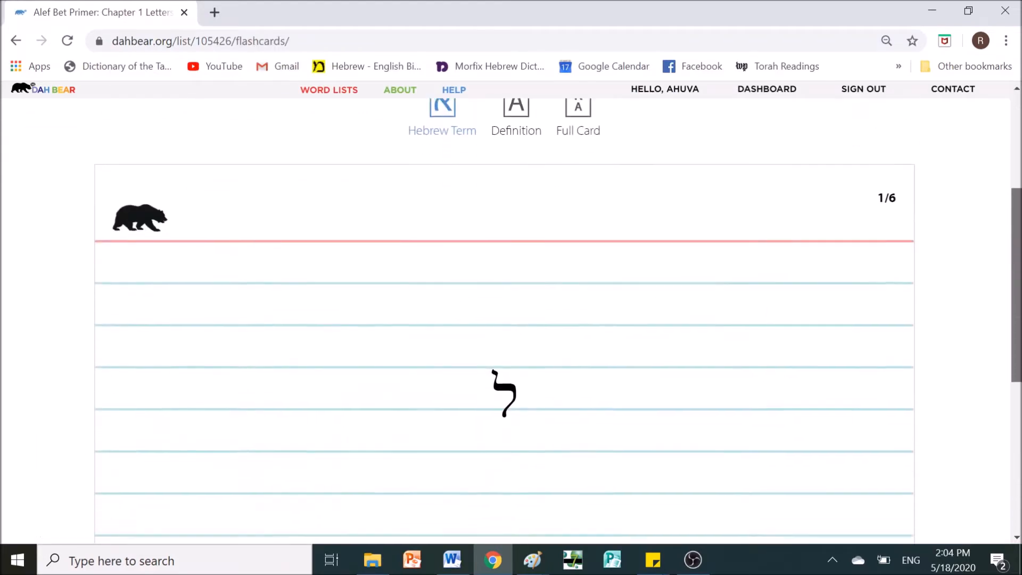
{"action": "scroll", "scroll_direction": "down", "scroll_amount": 3}
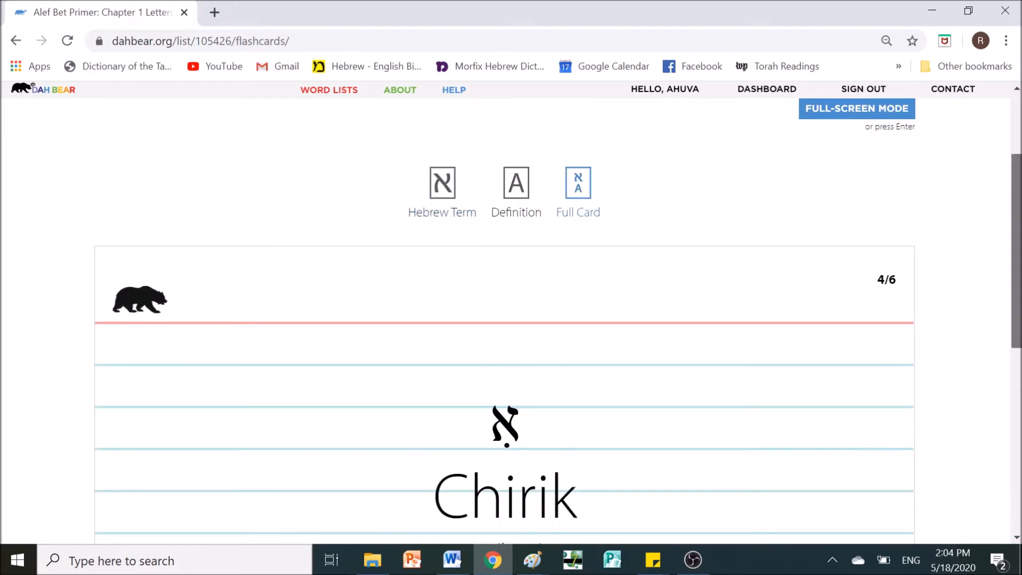
{"action": "scroll", "scroll_direction": "down", "scroll_amount": 3}
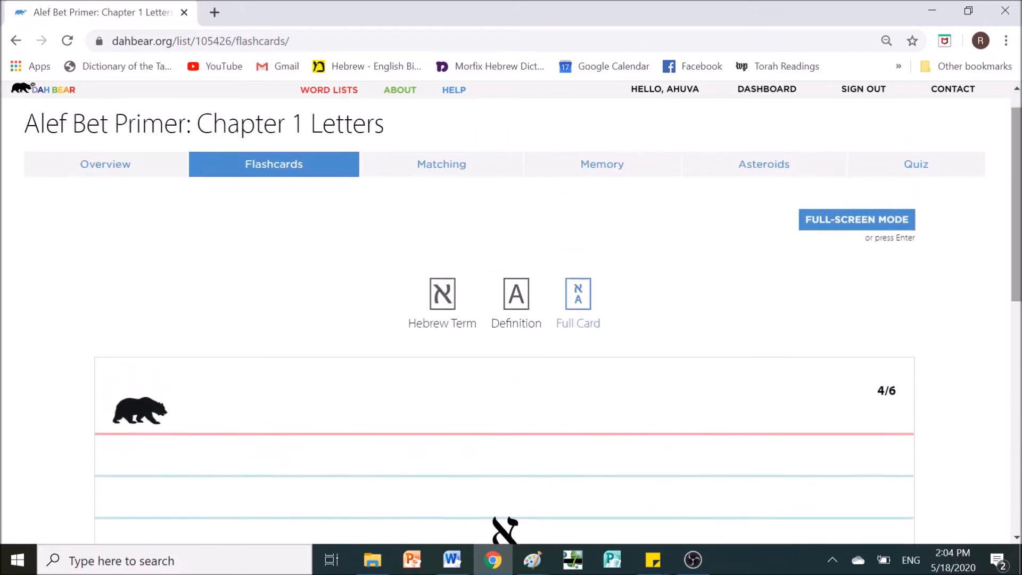
{"action": "left_click", "coordinate": [440, 164]}
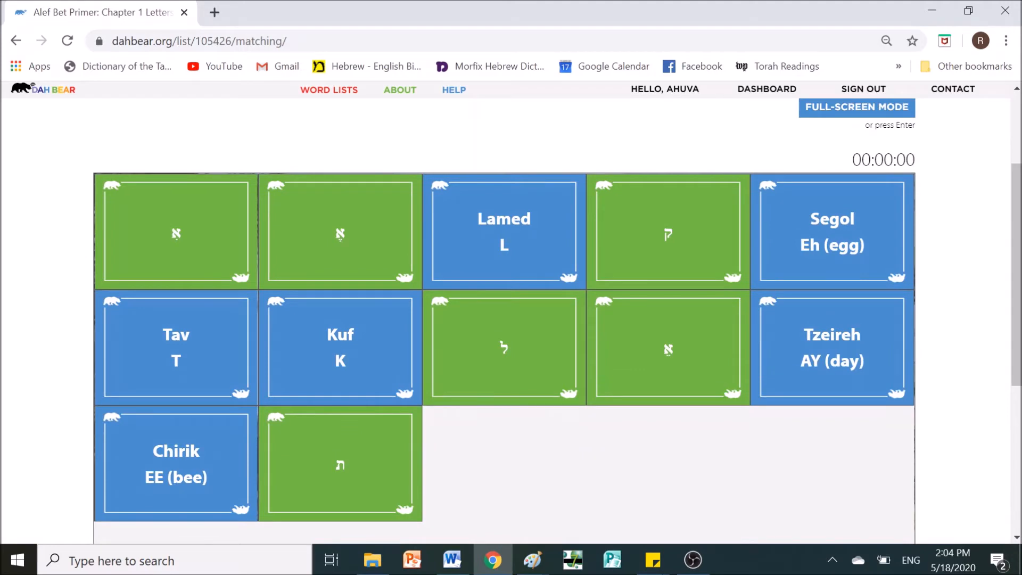
Drag the Kuf card onto its Hebrew letter to clear that matching pair
{"action": "left_click_drag", "start_coordinate": [668, 233], "coordinate": [619, 271]}
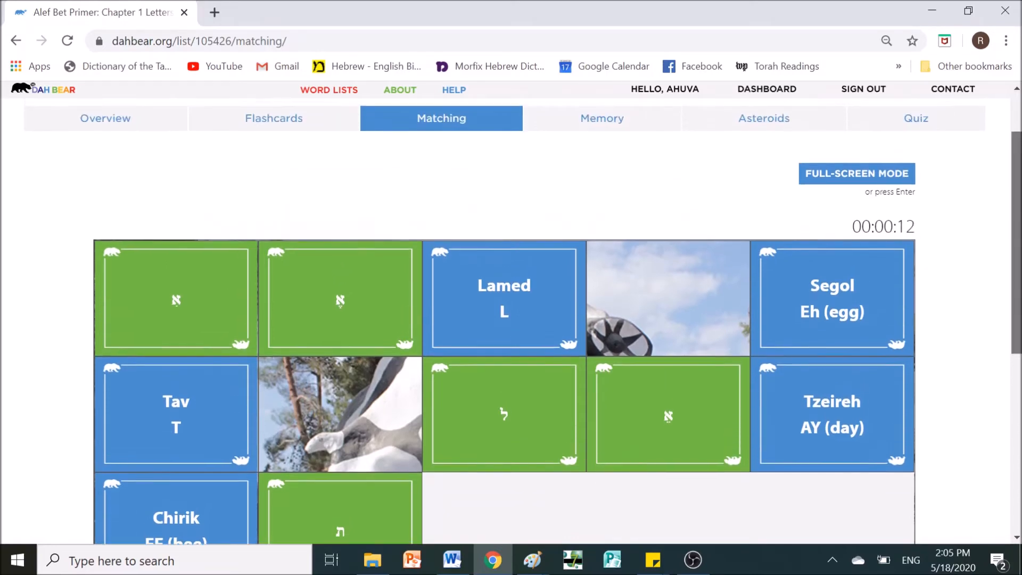
{"action": "left_click", "coordinate": [601, 118]}
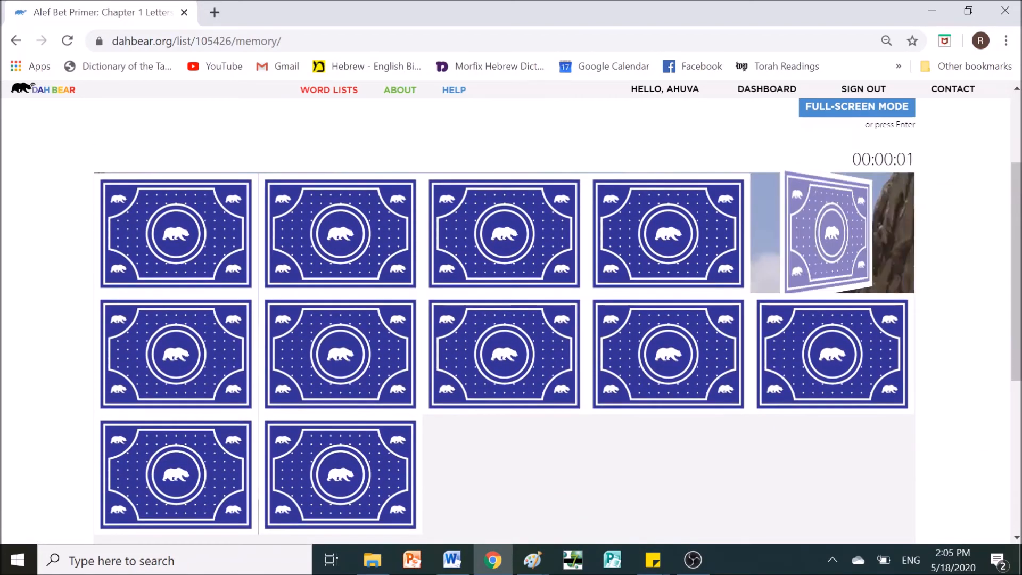
Flip memory cards to find Segol and its Hebrew letter, clearing the pair
{"action": "left_click", "coordinate": [504, 354]}
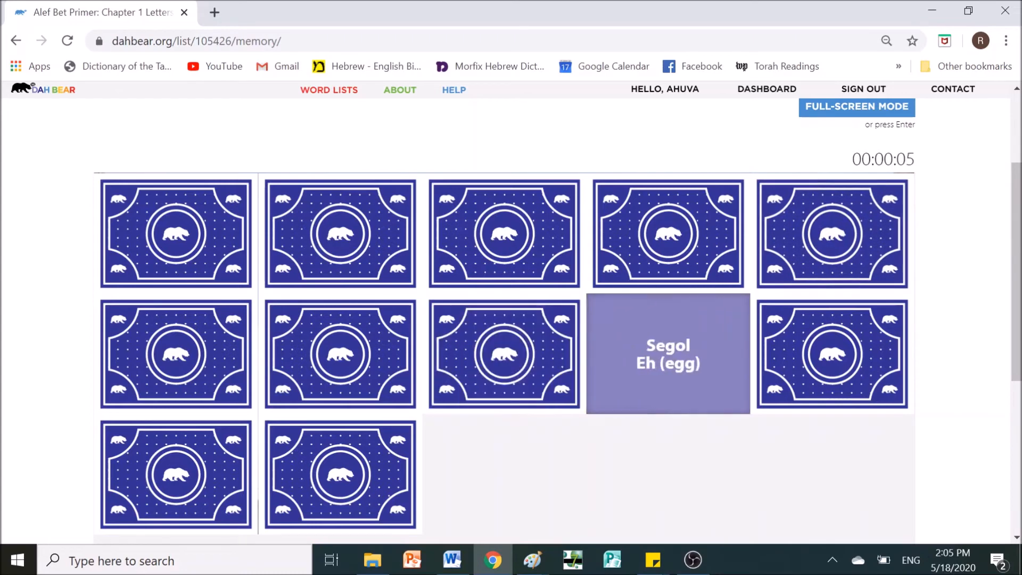
{"action": "left_click", "coordinate": [831, 233]}
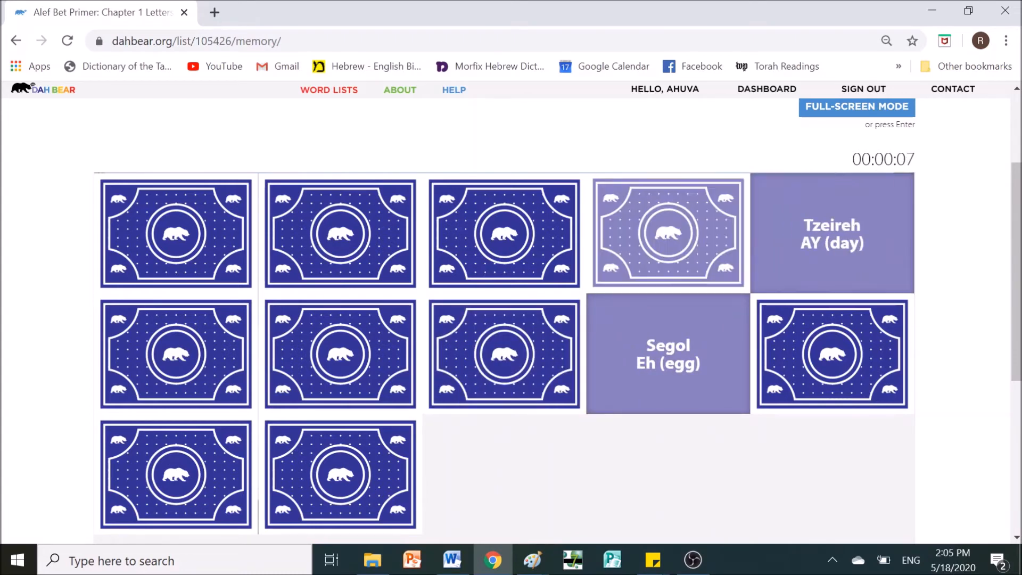
{"action": "left_click", "coordinate": [505, 355]}
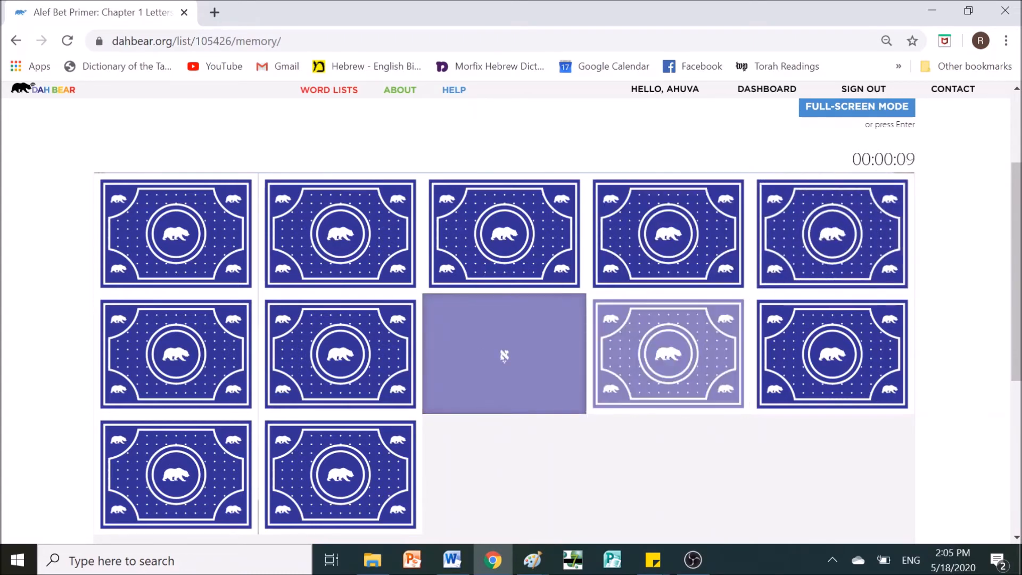
{"action": "left_click", "coordinate": [503, 354]}
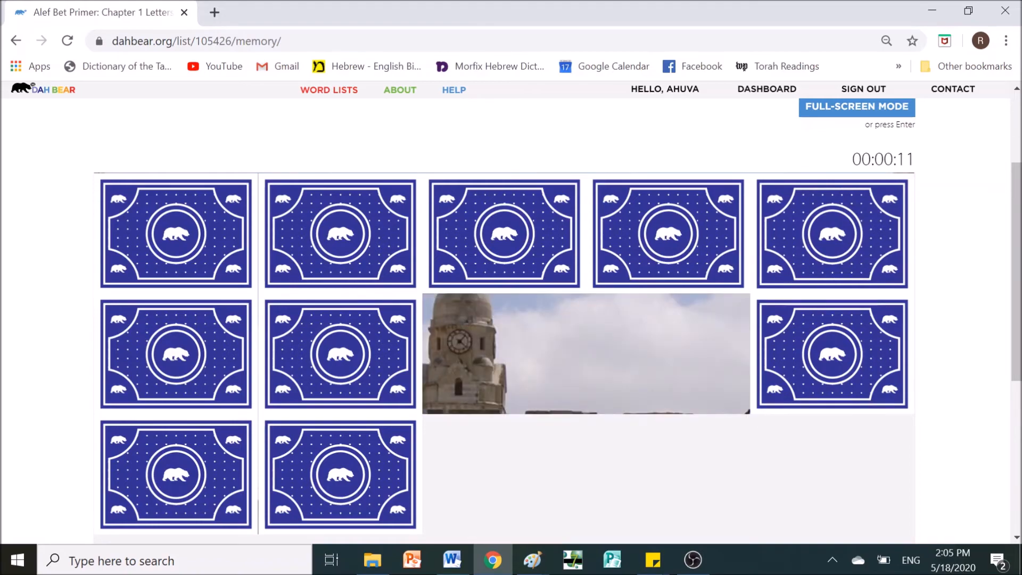
{"action": "scroll", "scroll_direction": "up", "scroll_amount": 3}
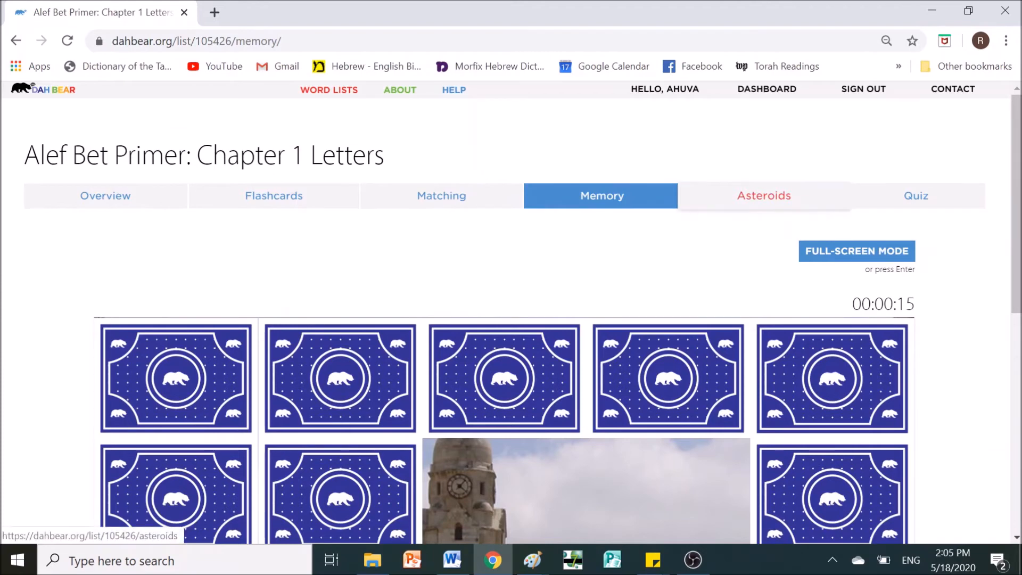
{"action": "left_click", "coordinate": [764, 195]}
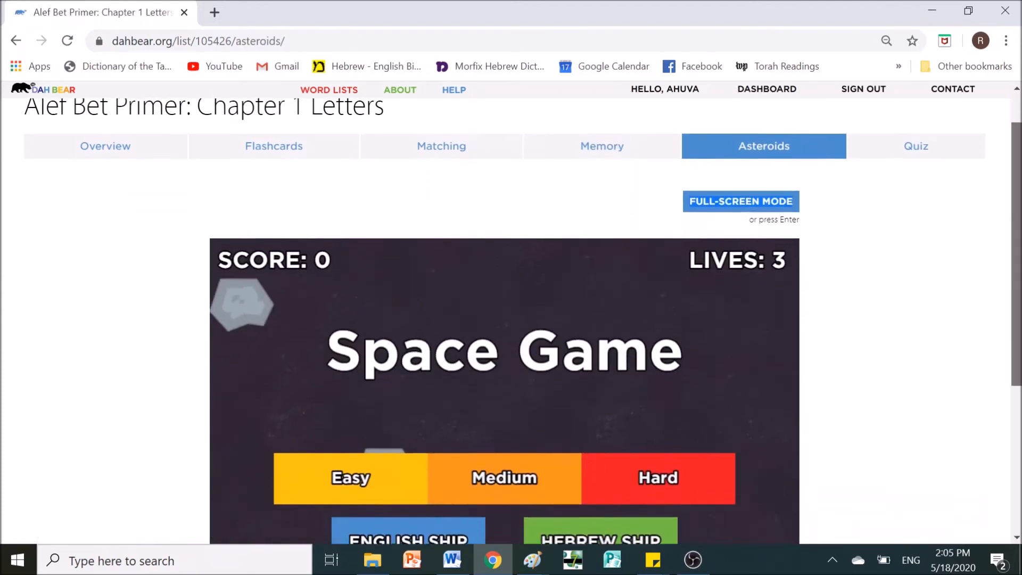
Play the asteroids Space Game on Easy with the English-word ship, reaching 200 points
{"action": "scroll", "scroll_direction": "down", "scroll_amount": 3}
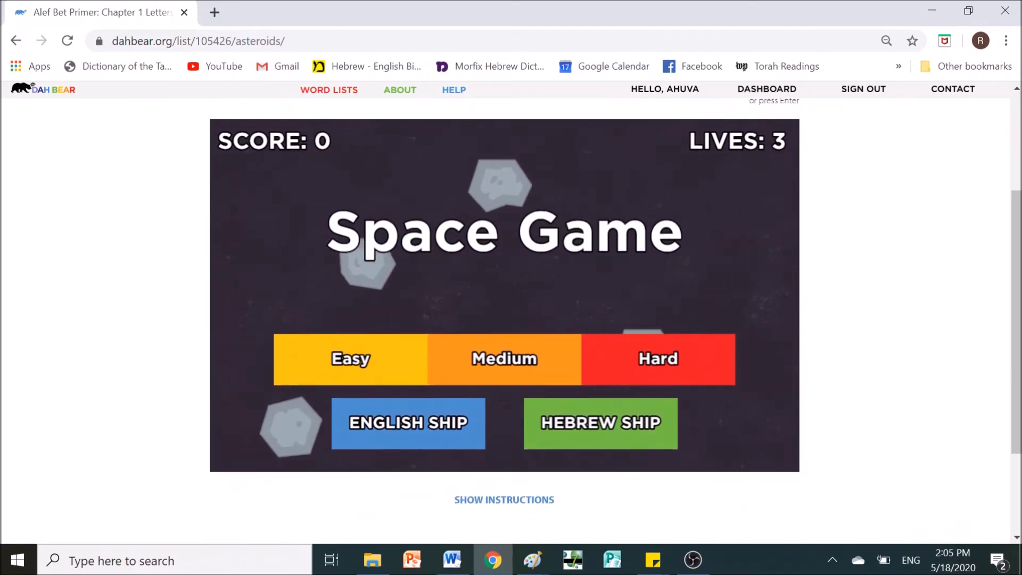
{"action": "left_click", "coordinate": [350, 359]}
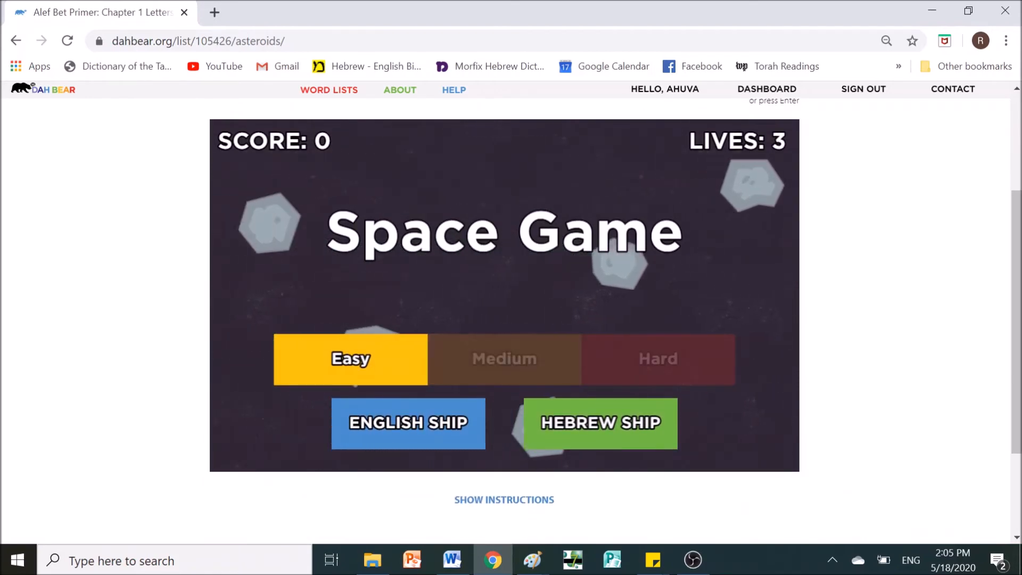
{"action": "left_click", "coordinate": [601, 424]}
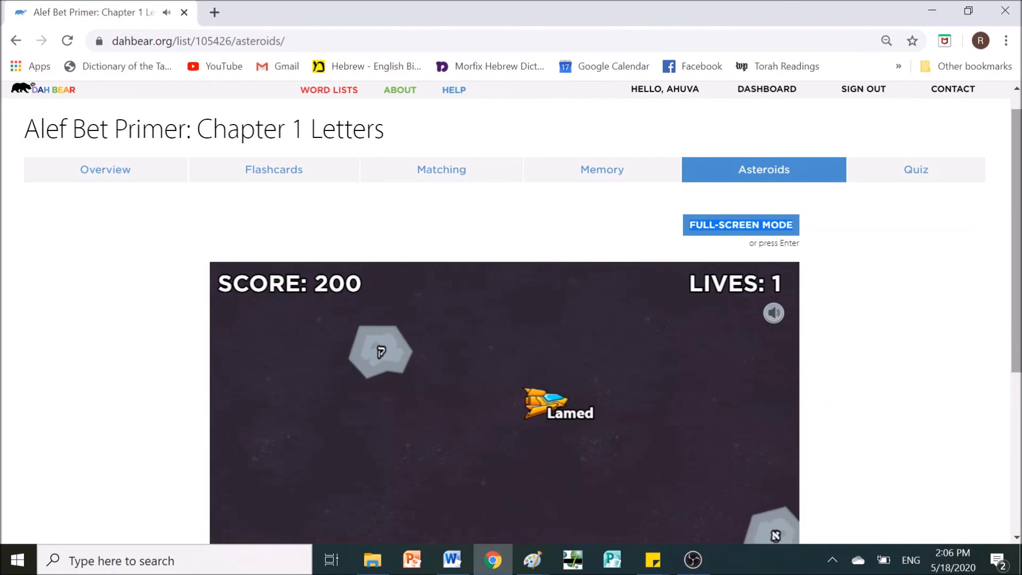
Answer the first quiz letter as Lamed and advance to question 2 of 6
{"action": "left_click", "coordinate": [915, 169]}
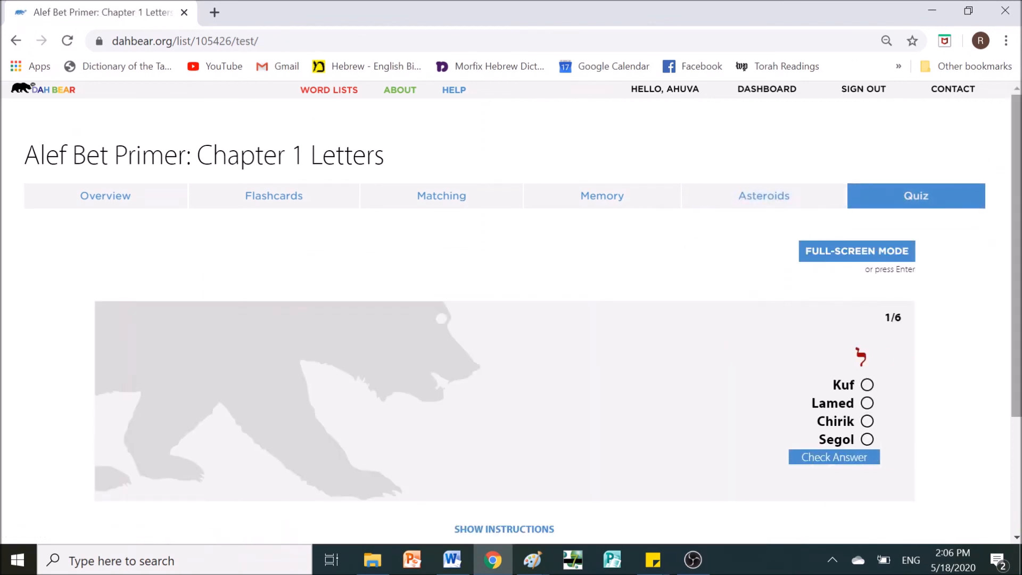
{"action": "scroll", "scroll_direction": "down", "scroll_amount": 3}
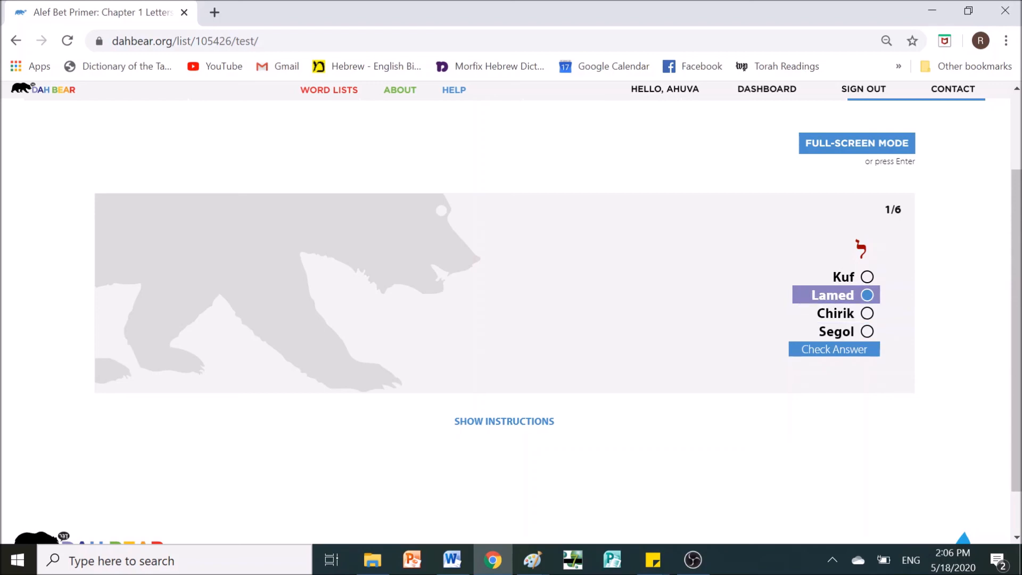
{"action": "left_click", "coordinate": [833, 349]}
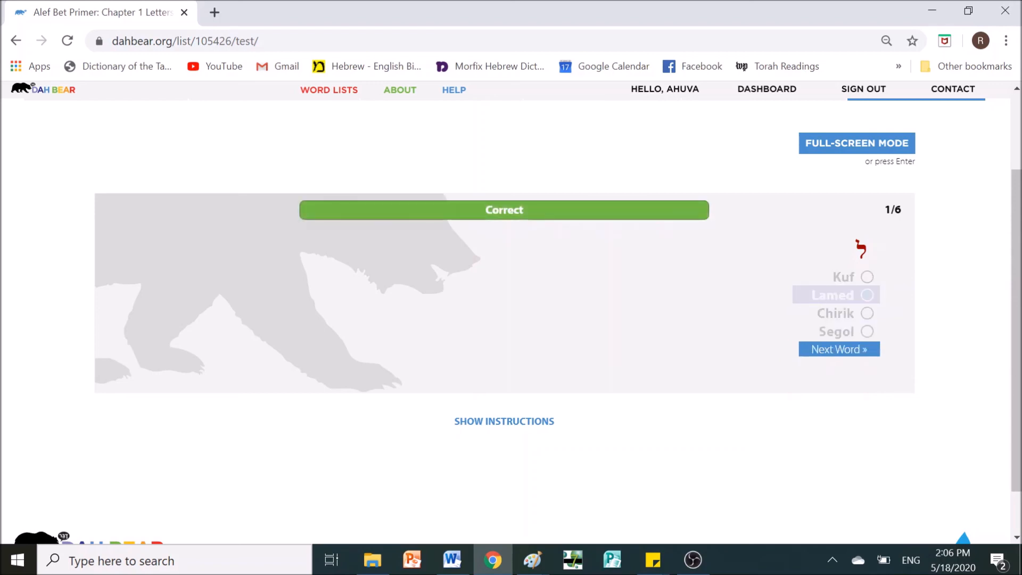
{"action": "left_click", "coordinate": [839, 349]}
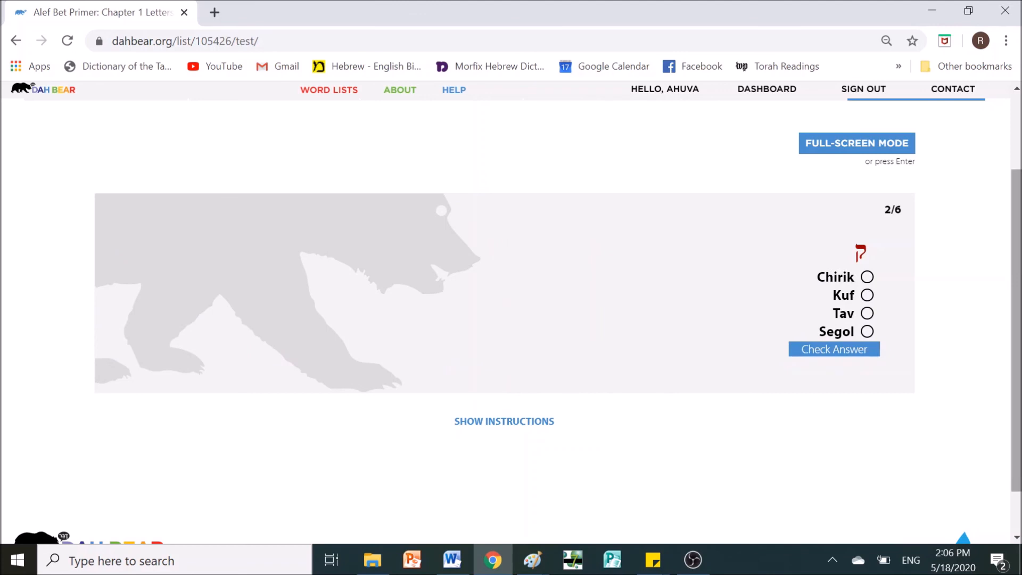
{"action": "scroll", "scroll_direction": "up", "scroll_amount": 3}
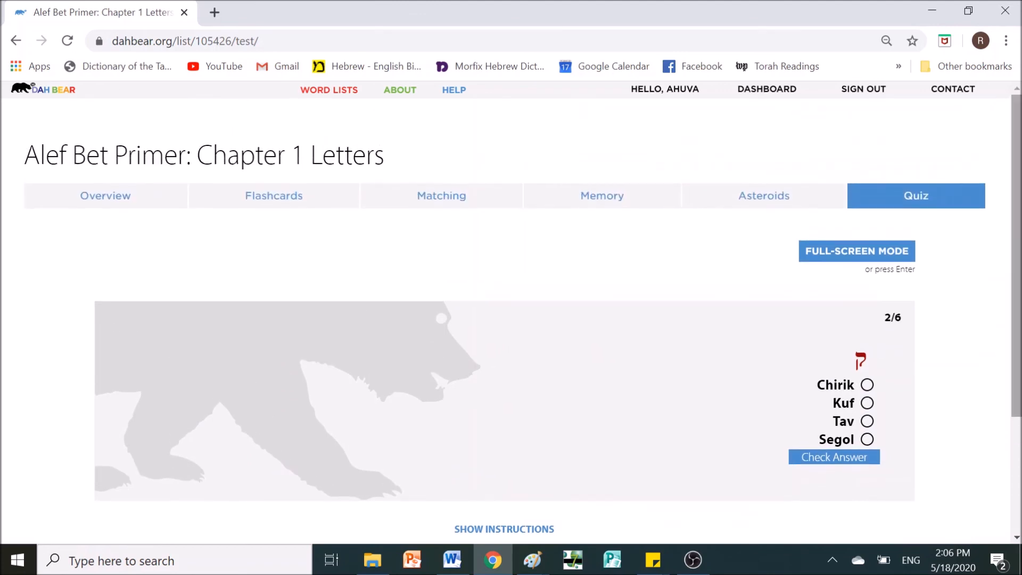